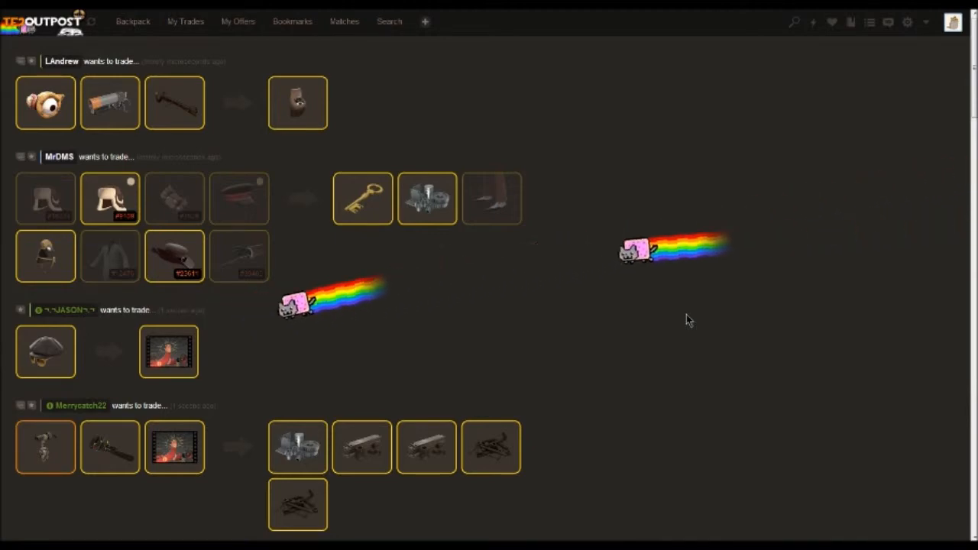
Start a new trade listing and offer the grey hat from the backpack.
{"action": "scroll", "scroll_direction": "down", "scroll_amount": 3}
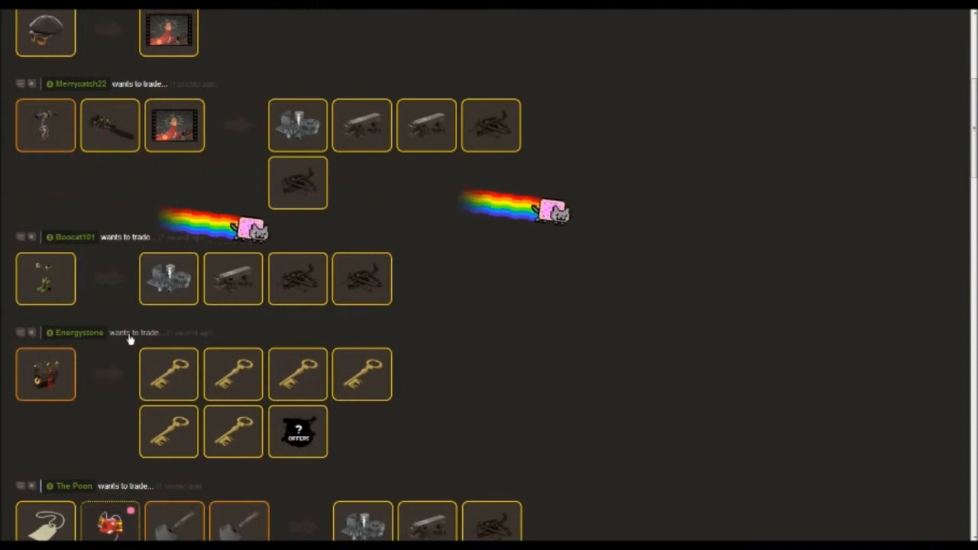
{"action": "scroll", "scroll_direction": "up", "scroll_amount": 3}
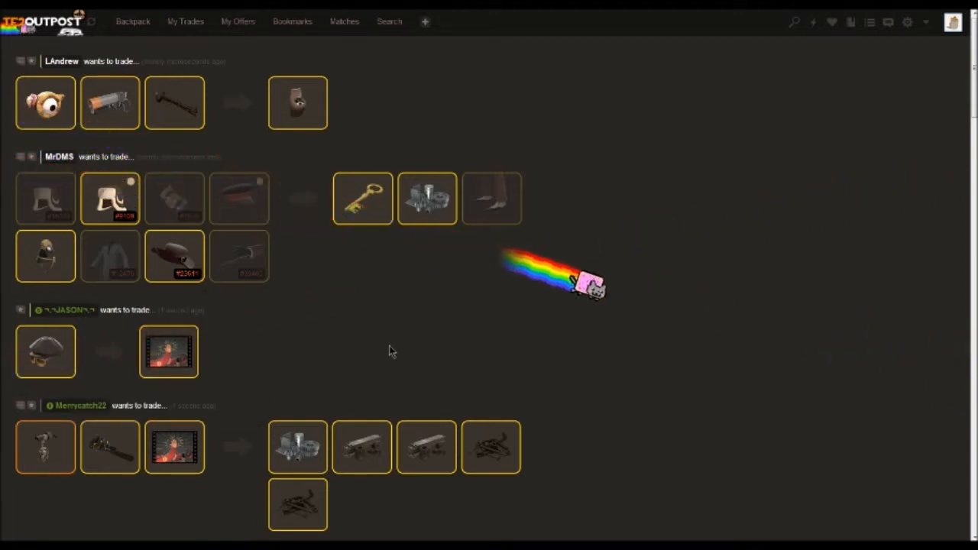
{"action": "scroll", "scroll_direction": "down", "scroll_amount": 3}
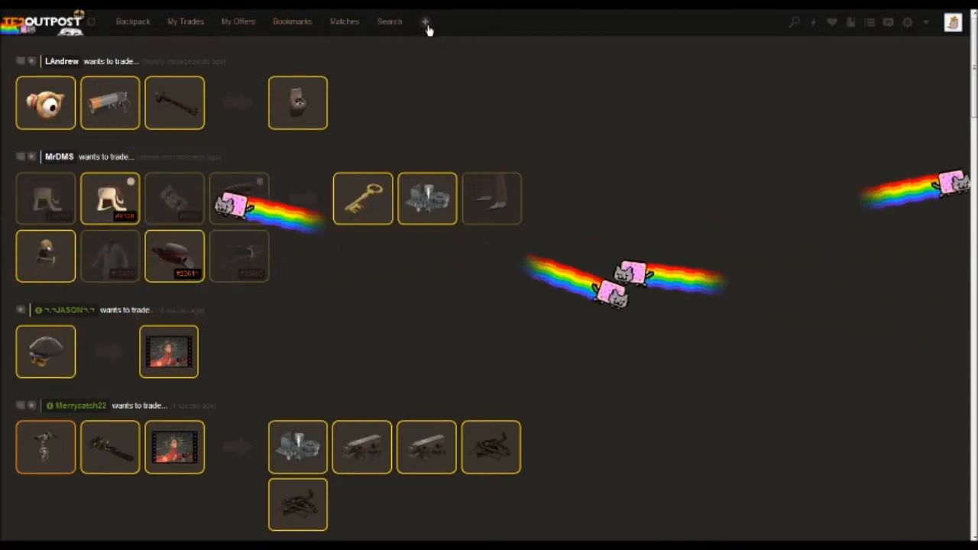
{"action": "left_click", "coordinate": [425, 22]}
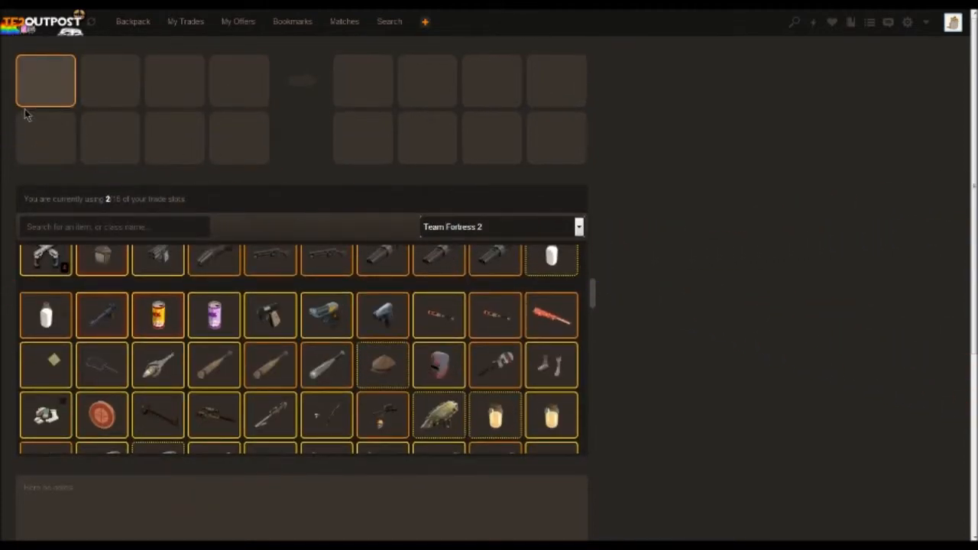
{"action": "mouse_move", "coordinate": [382, 412]}
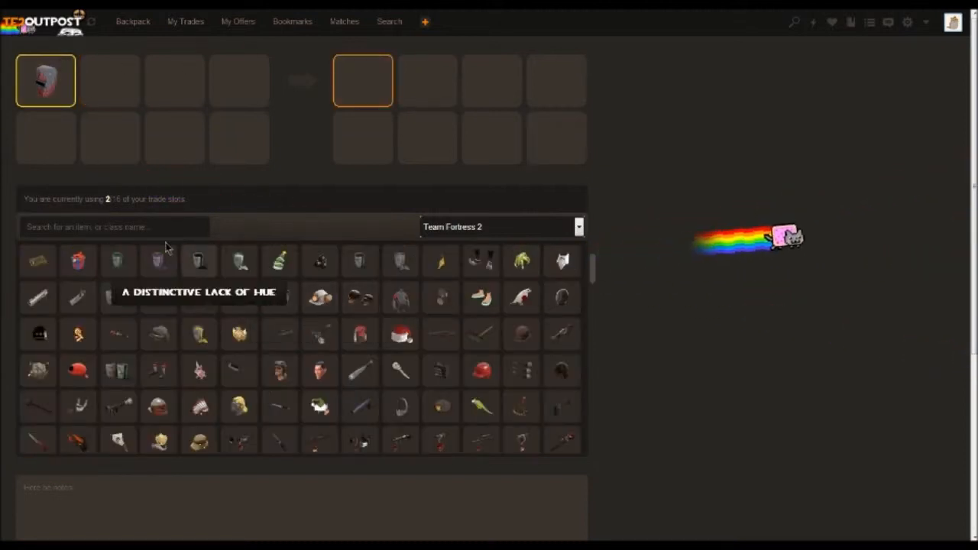
Filter wanted items by 'metal' and add Refined Metal to the wanted side.
{"action": "type", "text": "metal"}
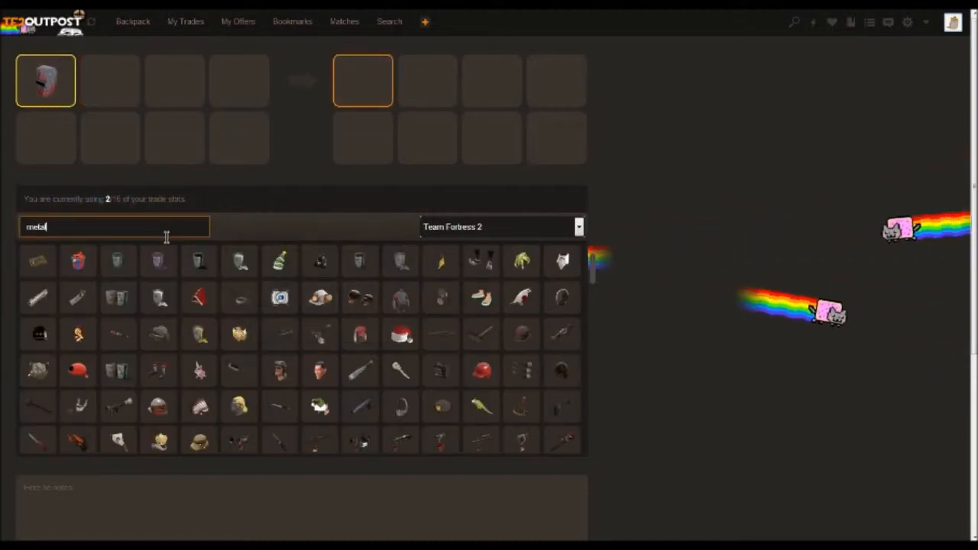
{"action": "type", "text": "metal"}
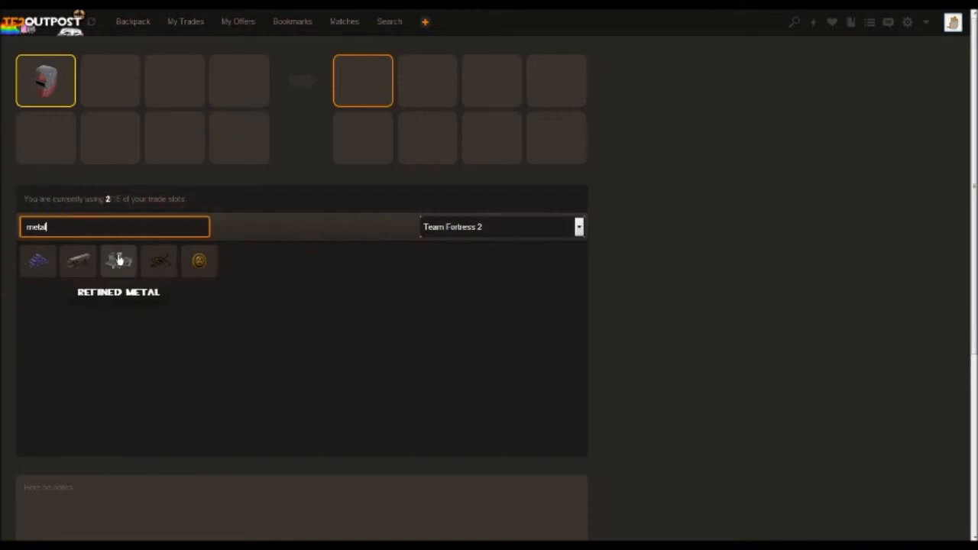
{"action": "left_click", "coordinate": [118, 260]}
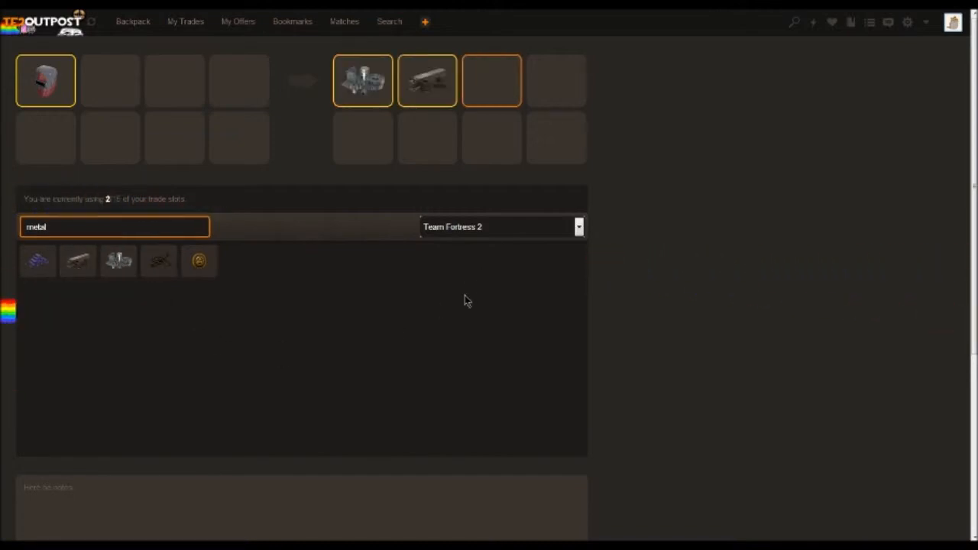
Write the note '.33 add' and post the trade with Add Trade.
{"action": "scroll", "scroll_direction": "down", "scroll_amount": 3}
{"action": "type", "text": "Looking f"}
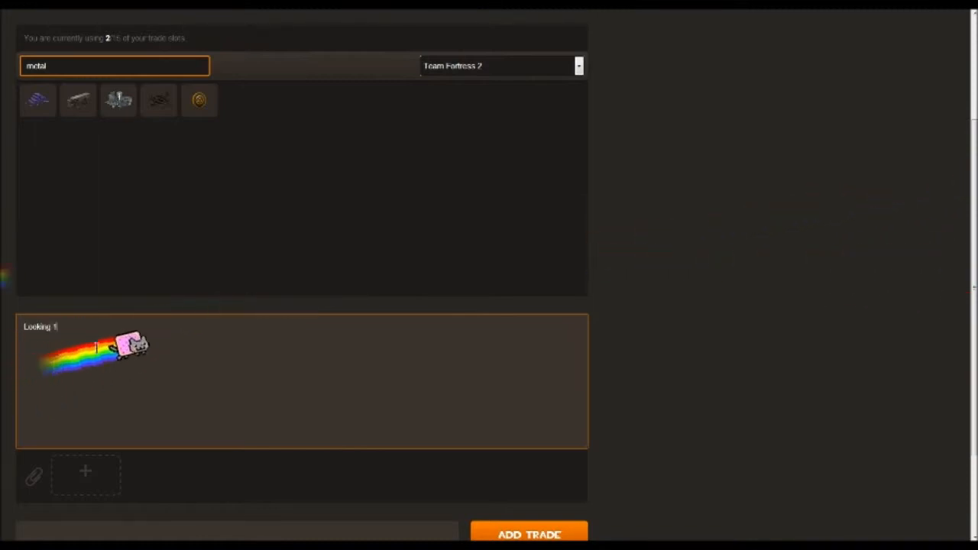
{"action": "type", "text": ".33 add"}
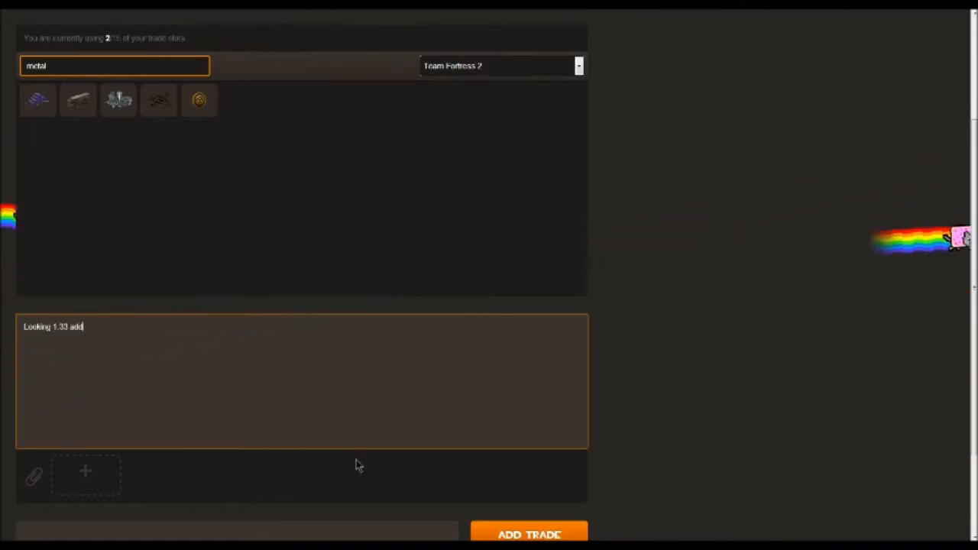
{"action": "scroll", "scroll_direction": "down", "scroll_amount": 3}
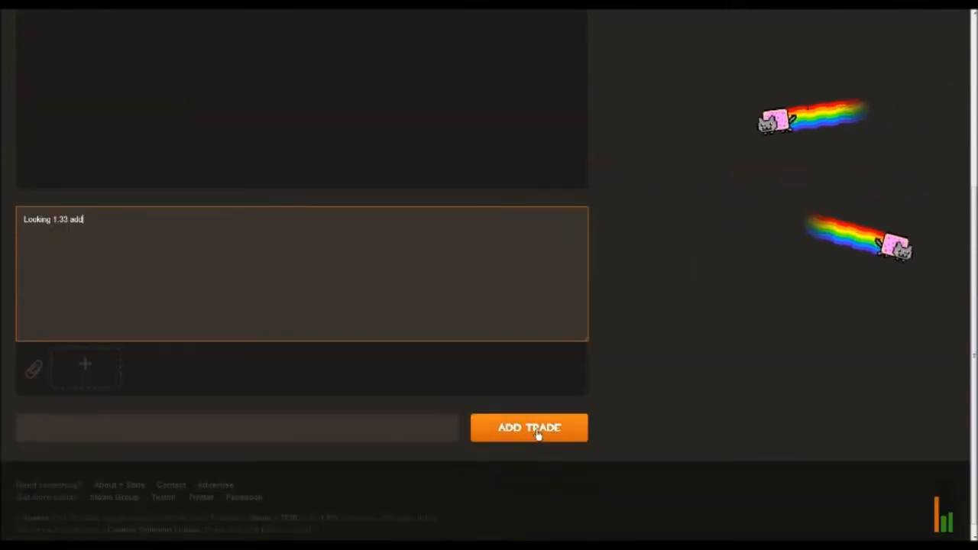
{"action": "left_click", "coordinate": [529, 428]}
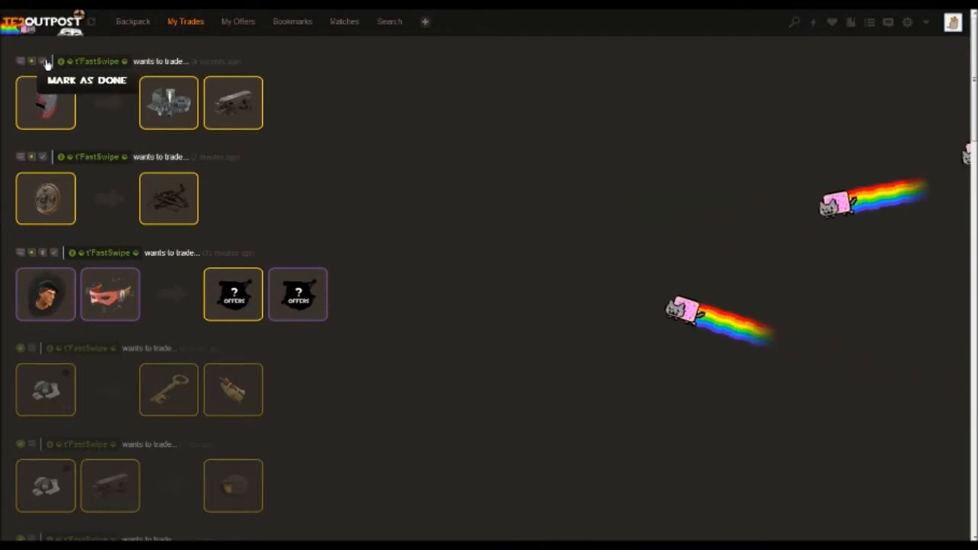
Mark the top hat-for-metal trade as done, confirm, and mark the next trade done too.
{"action": "left_click", "coordinate": [46, 61]}
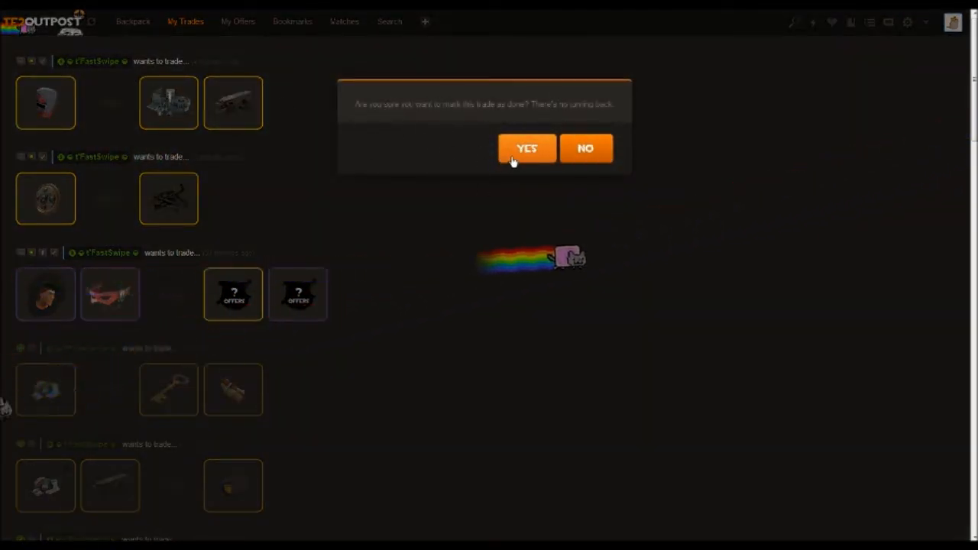
{"action": "left_click", "coordinate": [526, 148]}
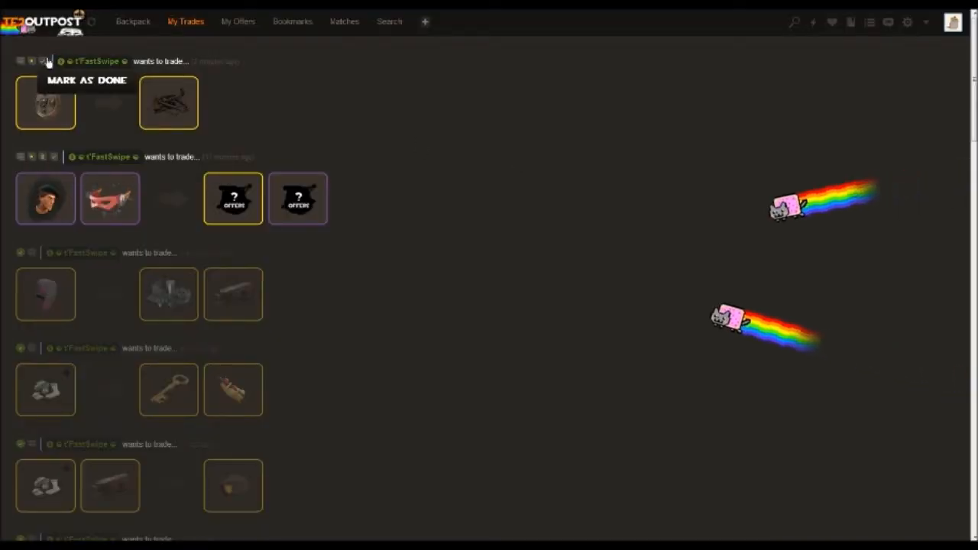
{"action": "left_click", "coordinate": [45, 61]}
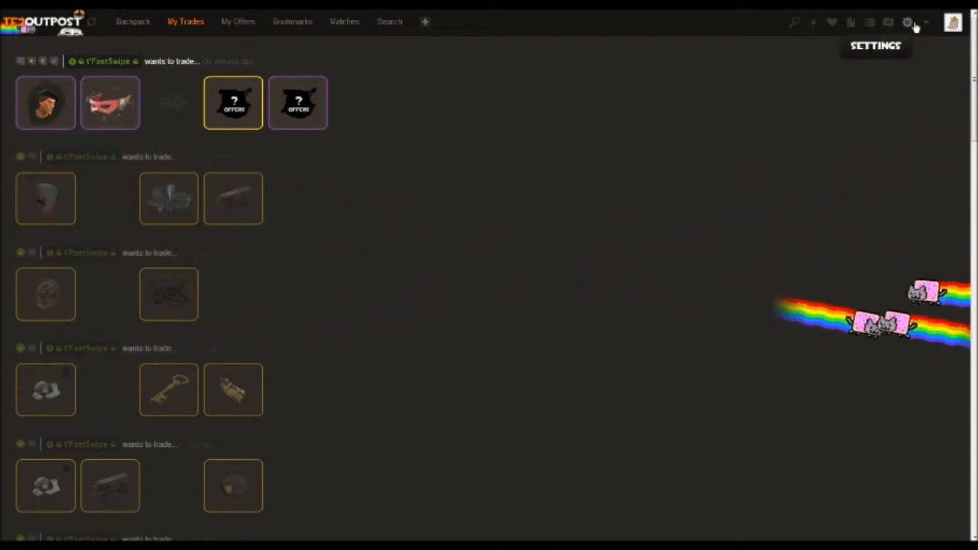
Save the account settings with the meme theme and return to the My Trades list.
{"action": "left_click", "coordinate": [908, 22]}
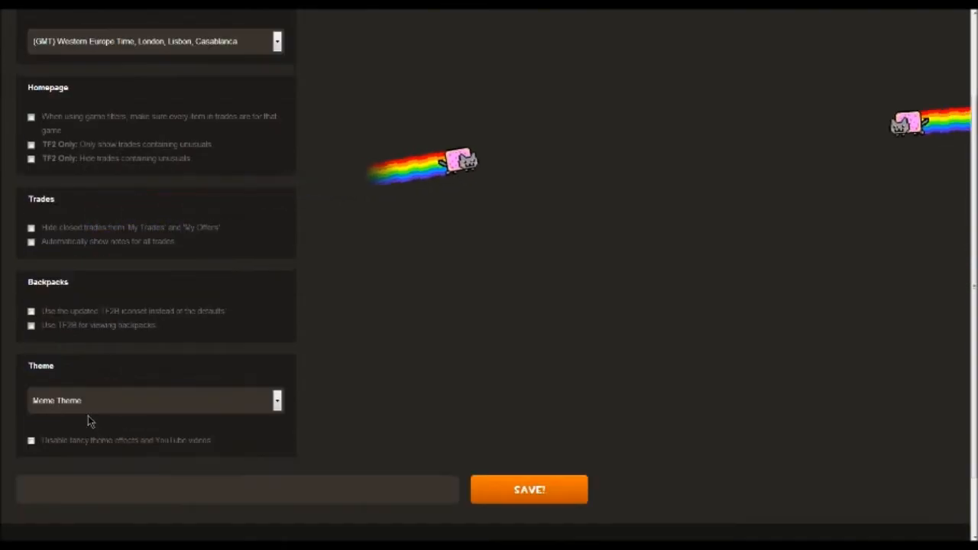
{"action": "left_click", "coordinate": [528, 489]}
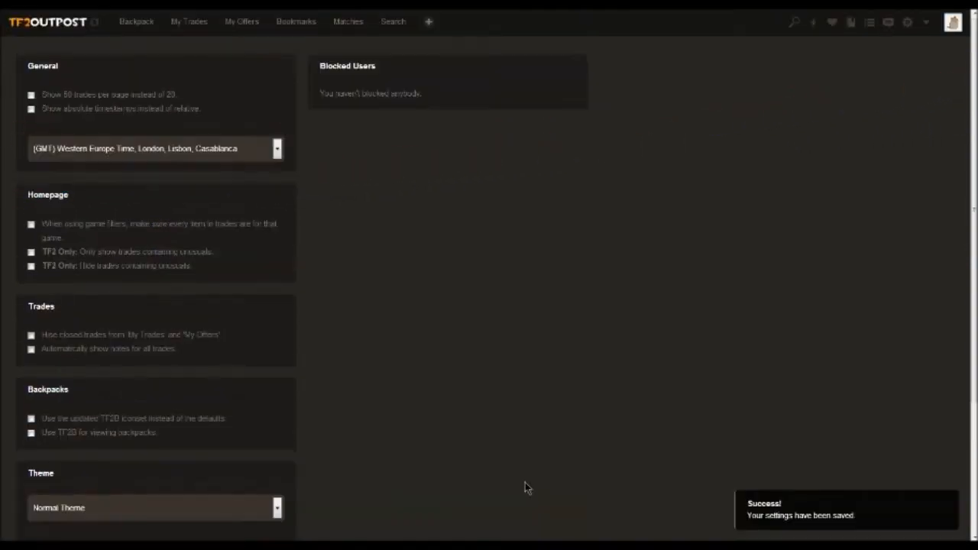
{"action": "scroll", "scroll_direction": "down", "scroll_amount": 3}
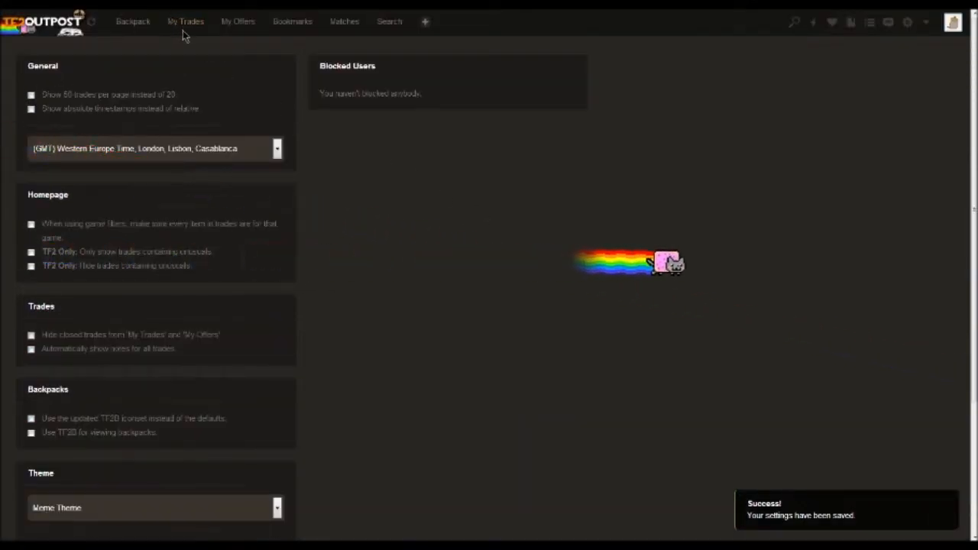
{"action": "left_click", "coordinate": [185, 21]}
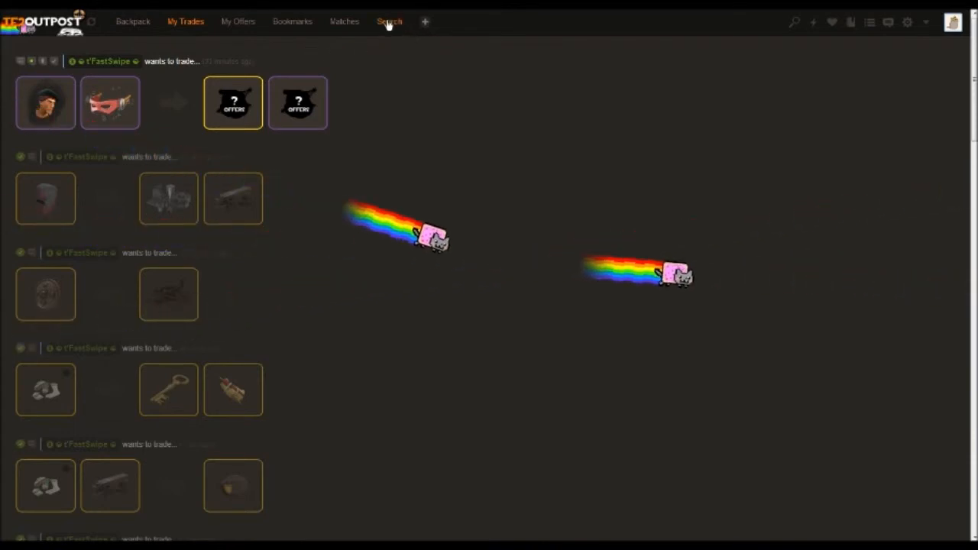
On the Search page, filter items by 'so' and add the brown hat as the searched item.
{"action": "left_click", "coordinate": [388, 21]}
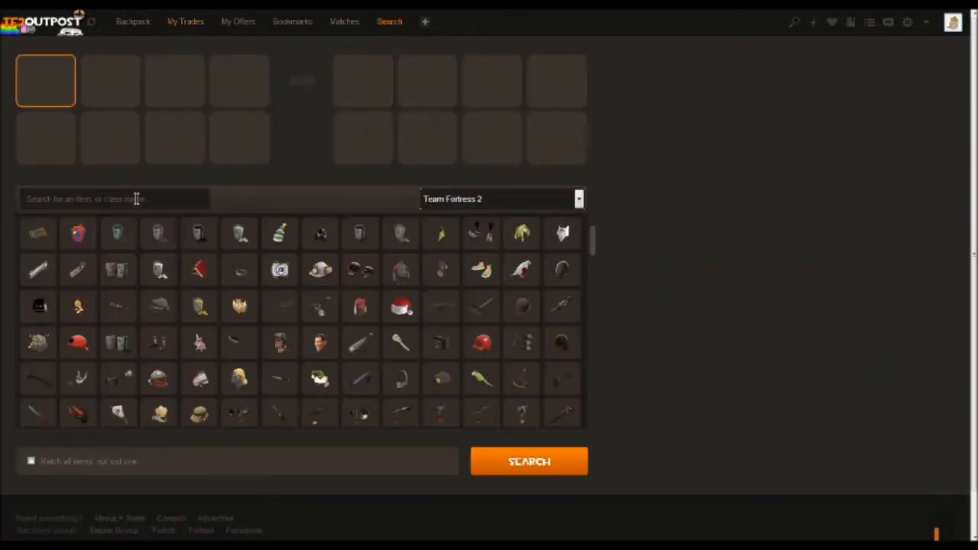
{"action": "type", "text": "soldier"}
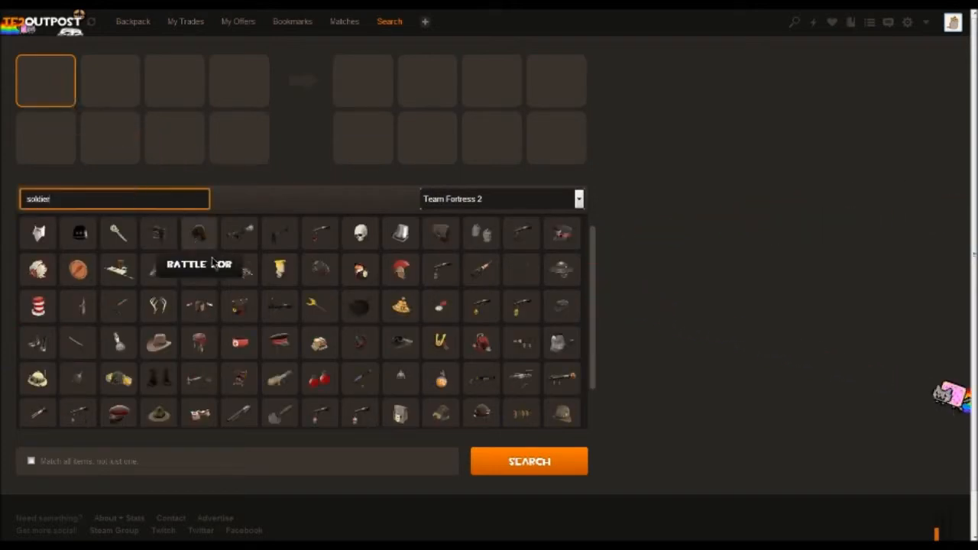
{"action": "mouse_move", "coordinate": [359, 344]}
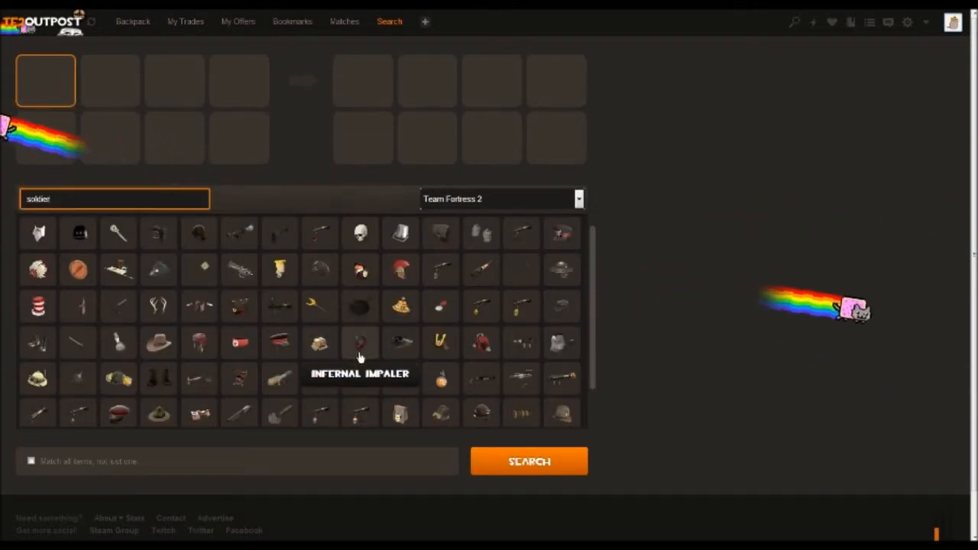
{"action": "left_click", "coordinate": [159, 342]}
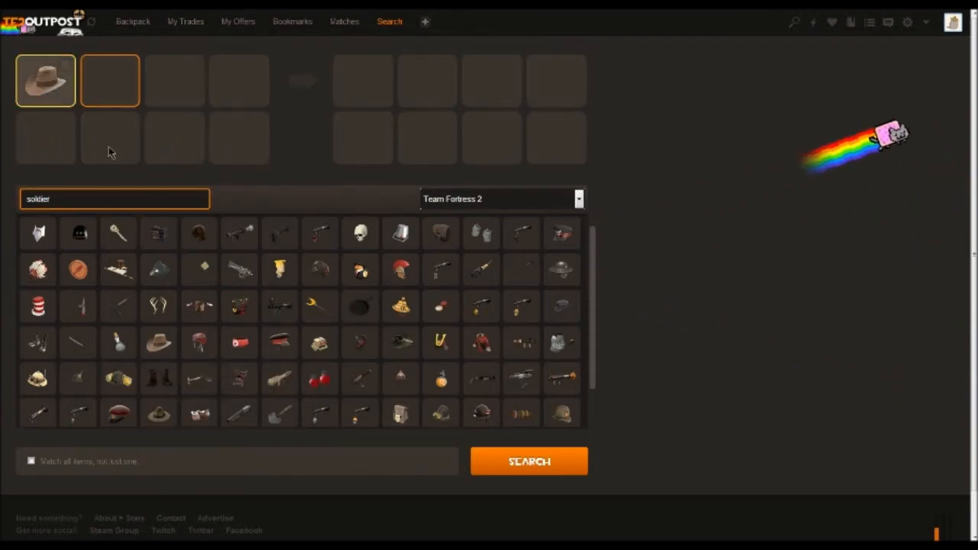
Try Unusual quality for the hat, revert to Unique, and filter items by 'soldier'.
{"action": "left_click", "coordinate": [46, 79]}
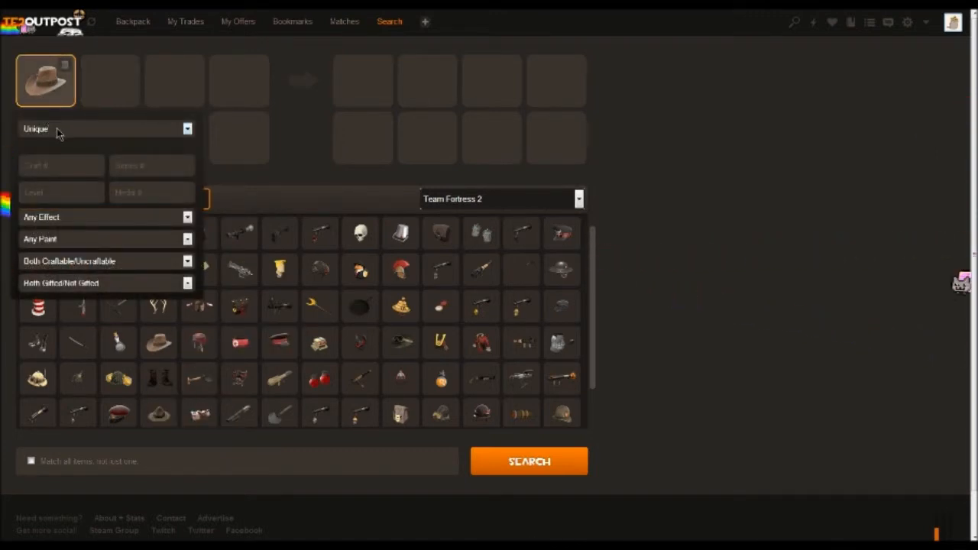
{"action": "left_click", "coordinate": [104, 128]}
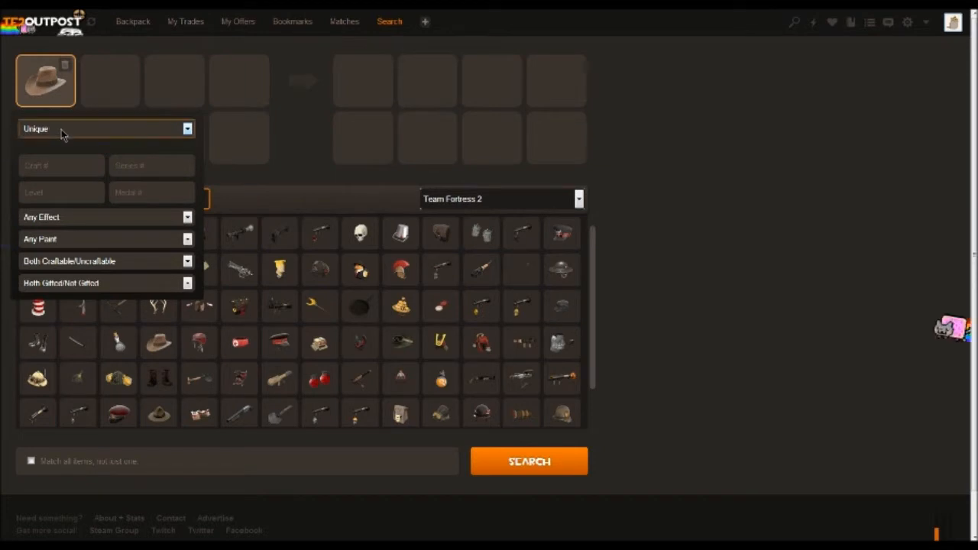
{"action": "left_click", "coordinate": [104, 128]}
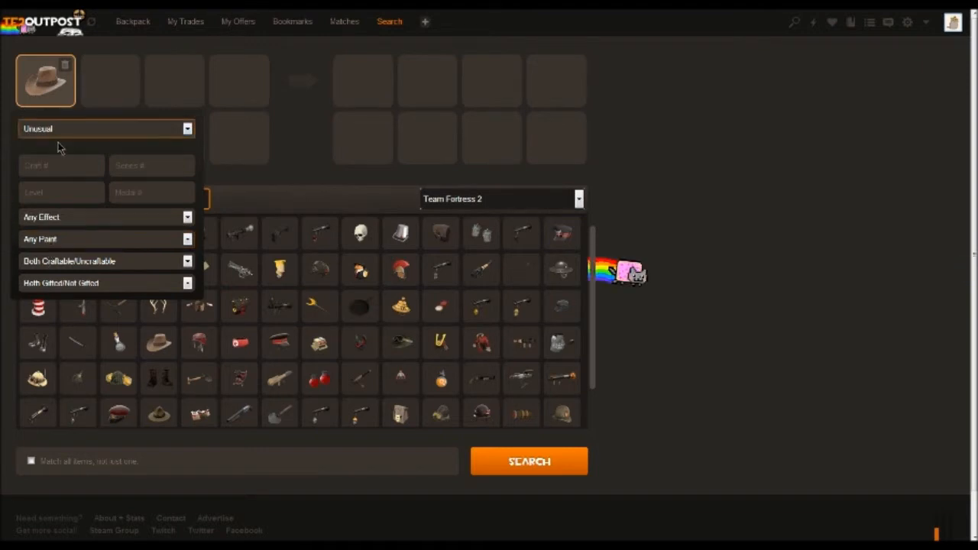
{"action": "left_click", "coordinate": [105, 128]}
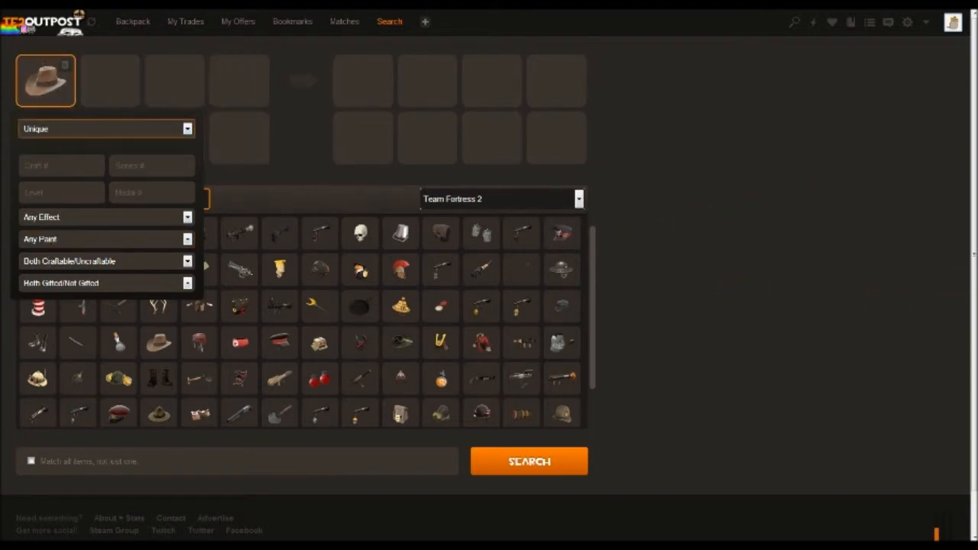
{"action": "type", "text": "soldier"}
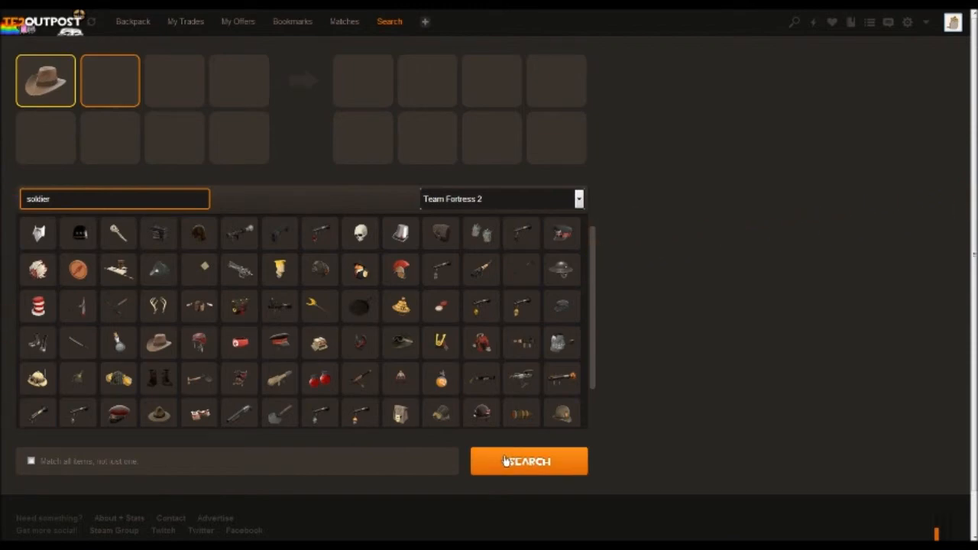
Run the hat search and look through the matching trade results.
{"action": "left_click", "coordinate": [529, 462]}
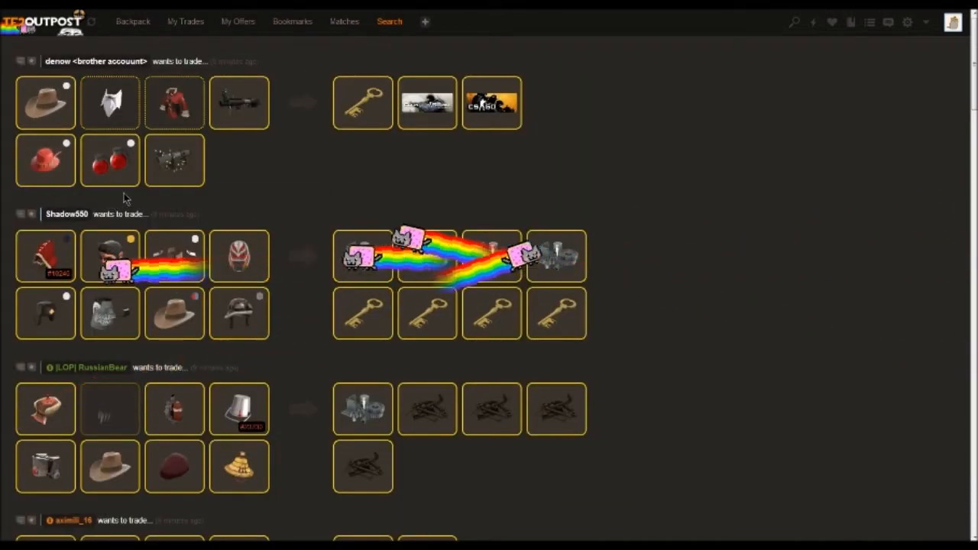
{"action": "scroll", "scroll_direction": "down", "scroll_amount": 3}
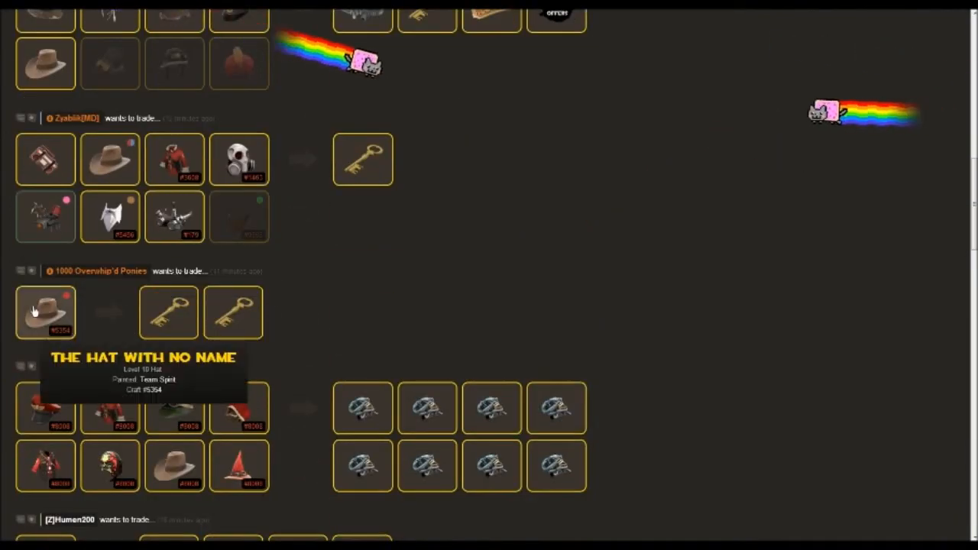
{"action": "scroll", "scroll_direction": "down", "scroll_amount": 3}
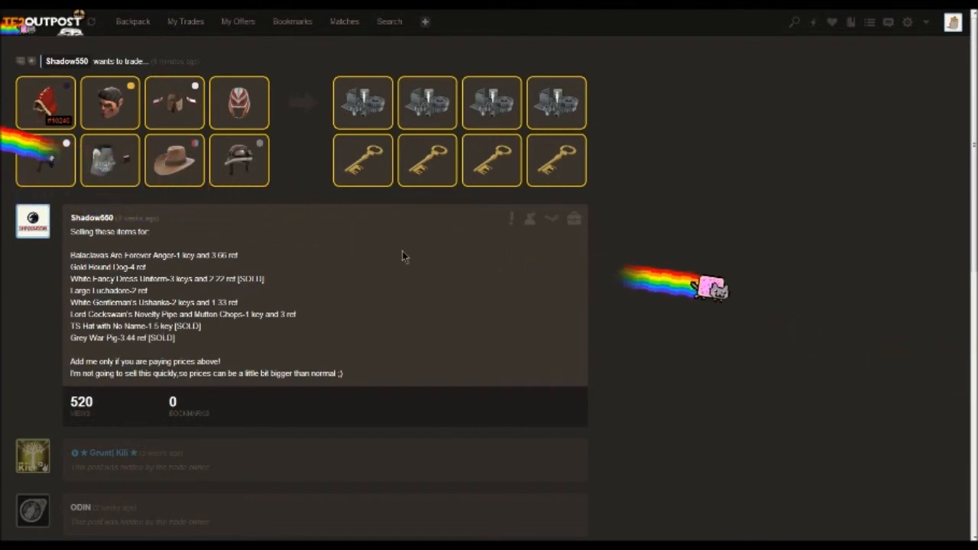
{"action": "mouse_move", "coordinate": [551, 218]}
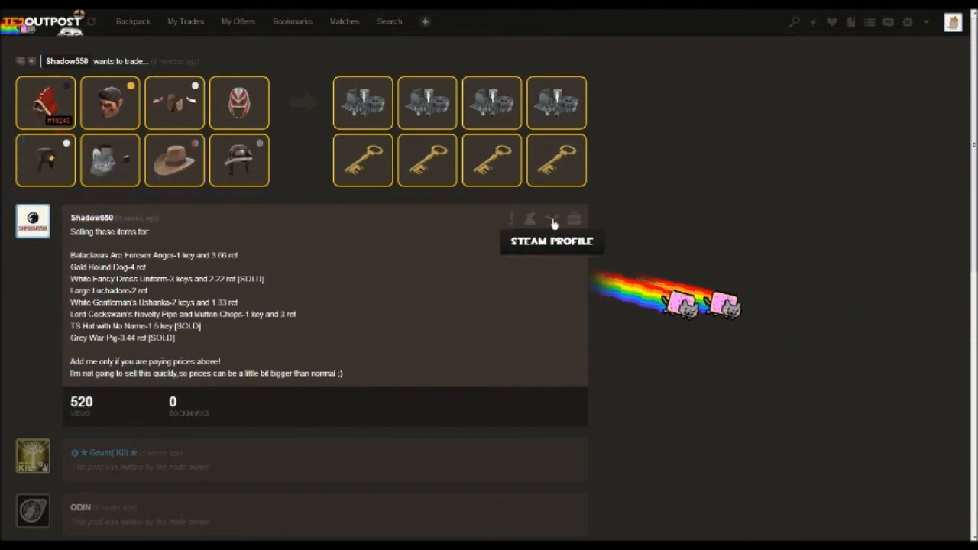
{"action": "left_click", "coordinate": [552, 220]}
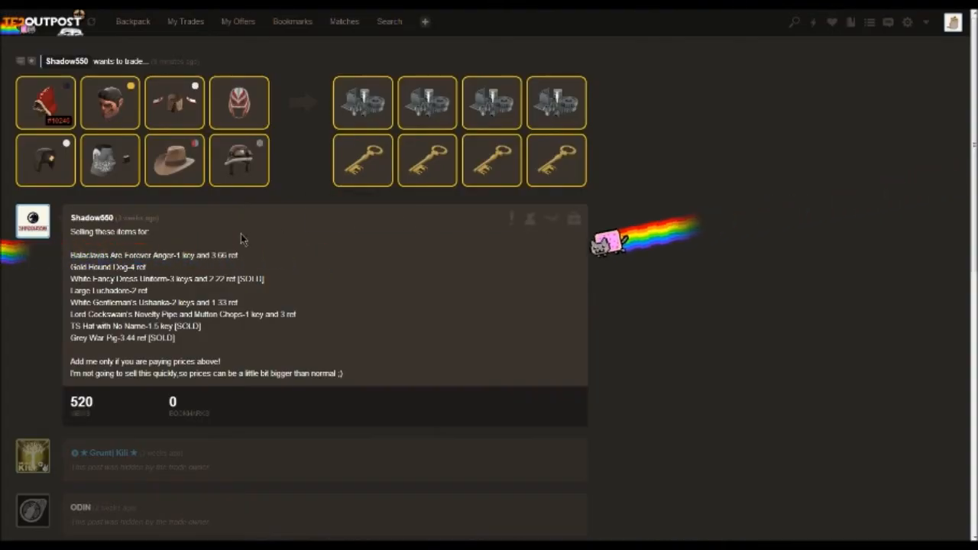
{"action": "mouse_move", "coordinate": [174, 160]}
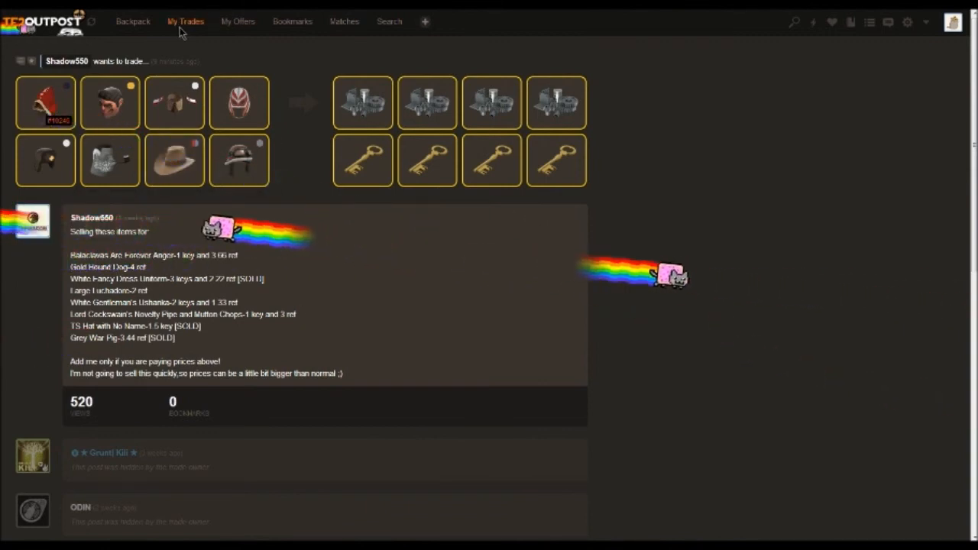
Leave Shadow550's listing for the recent trades list and browse down it.
{"action": "left_click", "coordinate": [133, 21]}
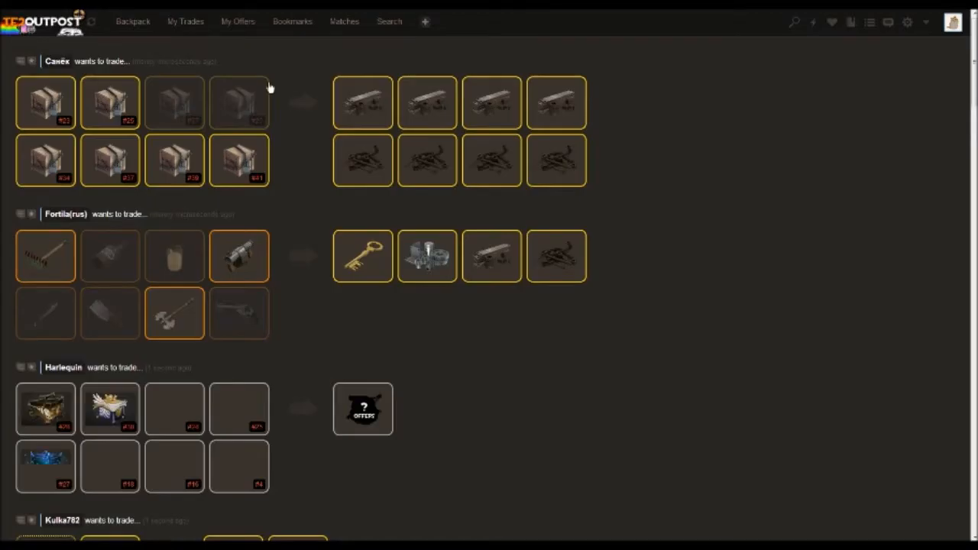
{"action": "scroll", "scroll_direction": "down", "scroll_amount": 3}
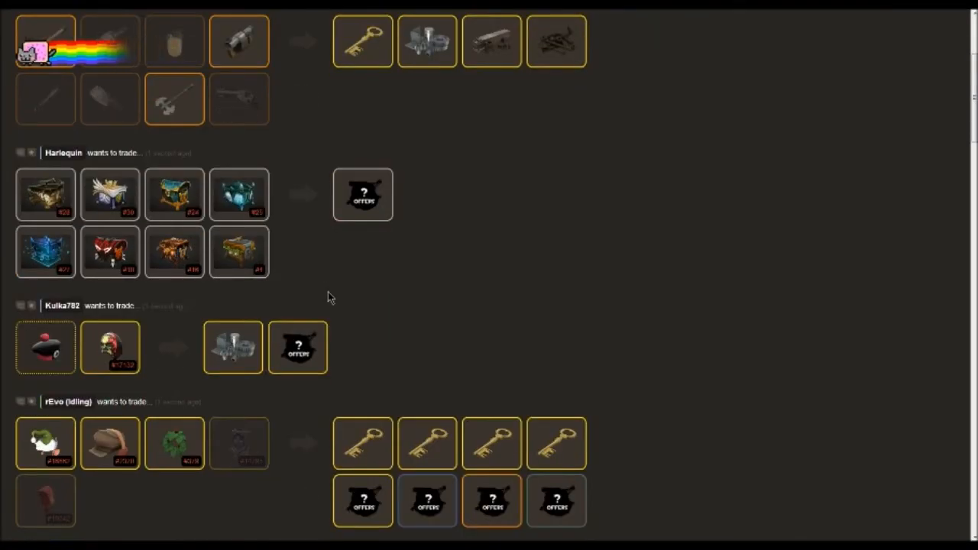